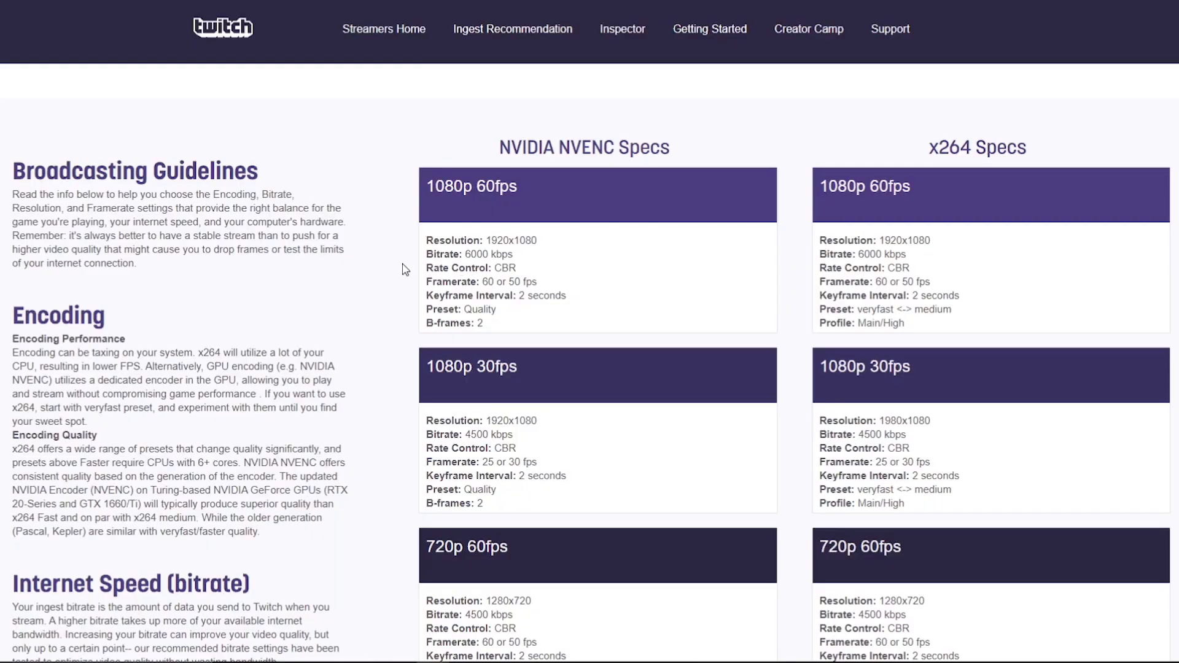
Step: Enable TTS on the Alert Box's Subscriptions Resub Message variation
scroll("down", 3)
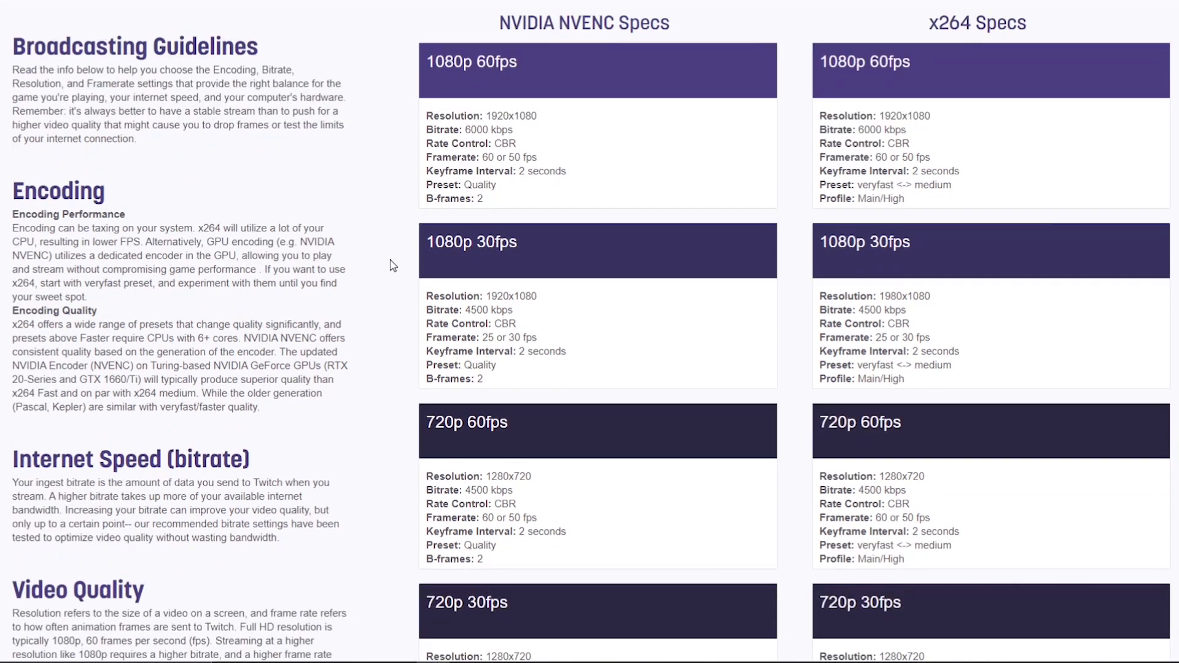
scroll("down", 3)
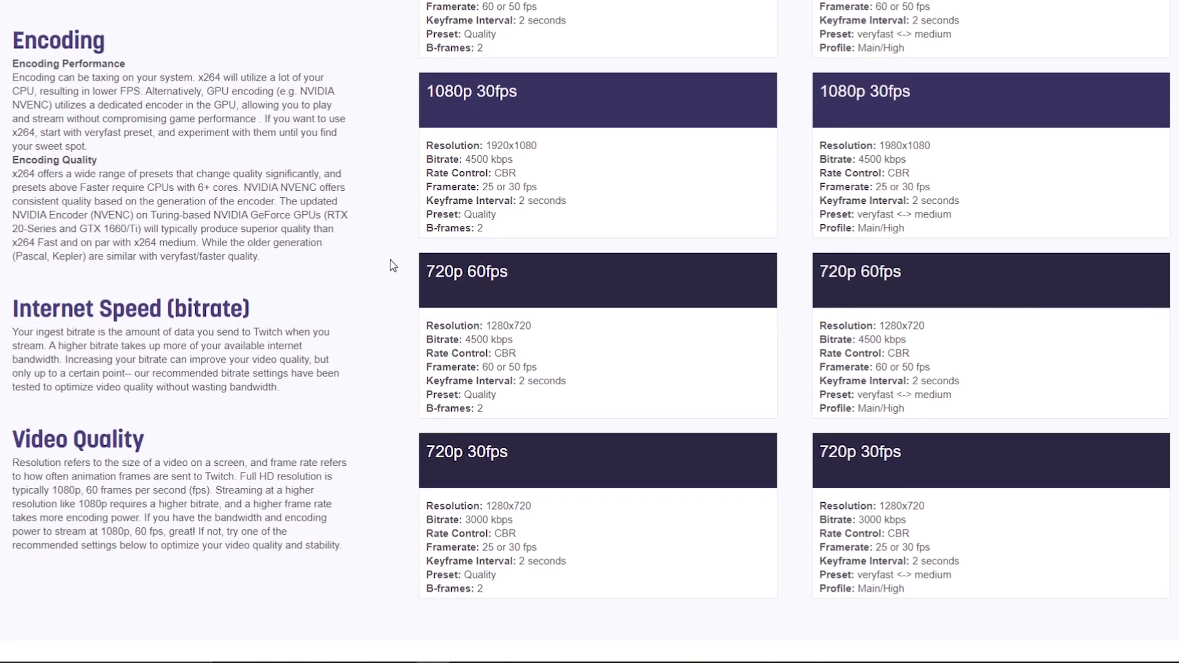
scroll("down", 3)
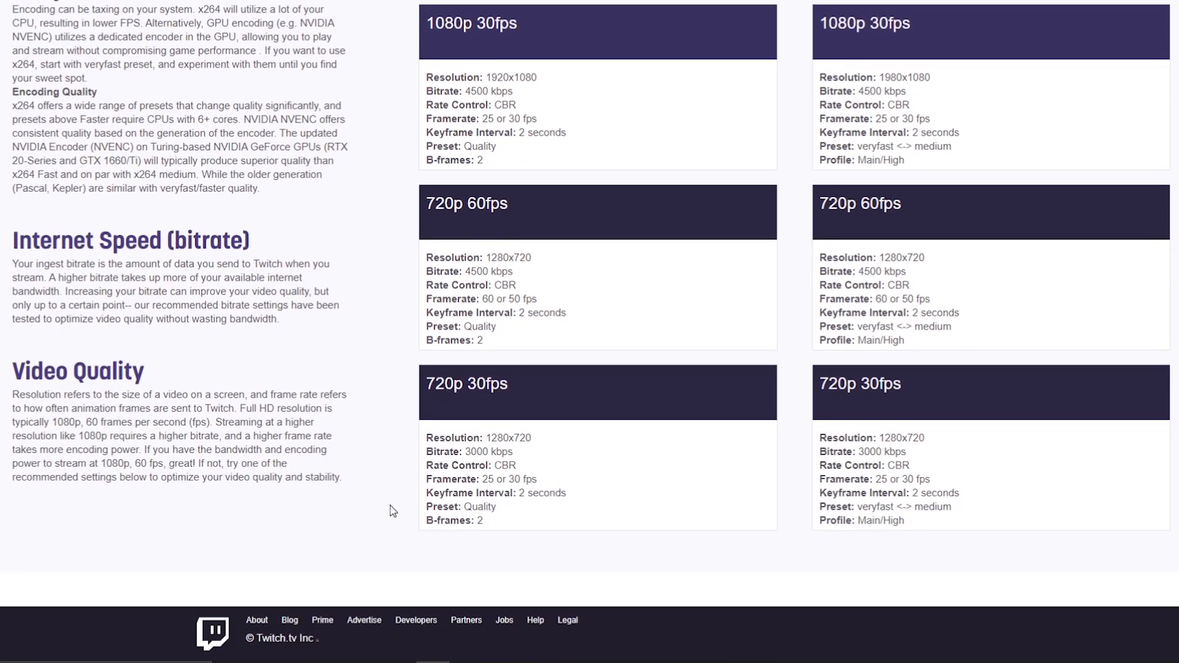
scroll("up", 3)
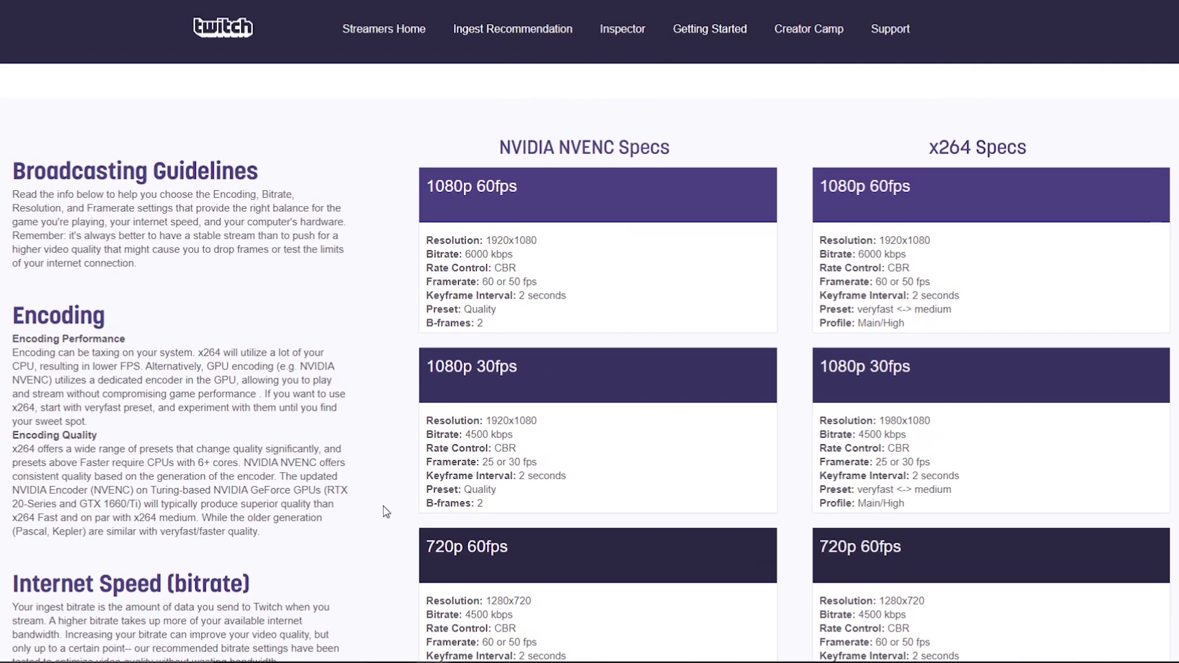
mouse_move(386, 500)
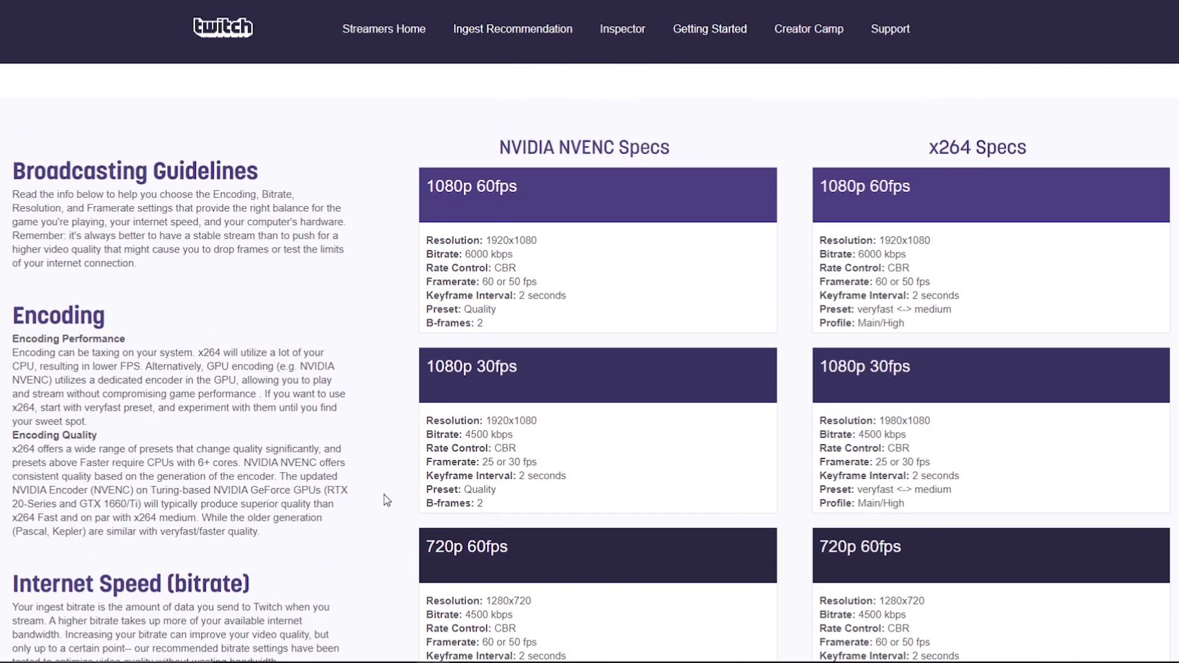
mouse_move(389, 494)
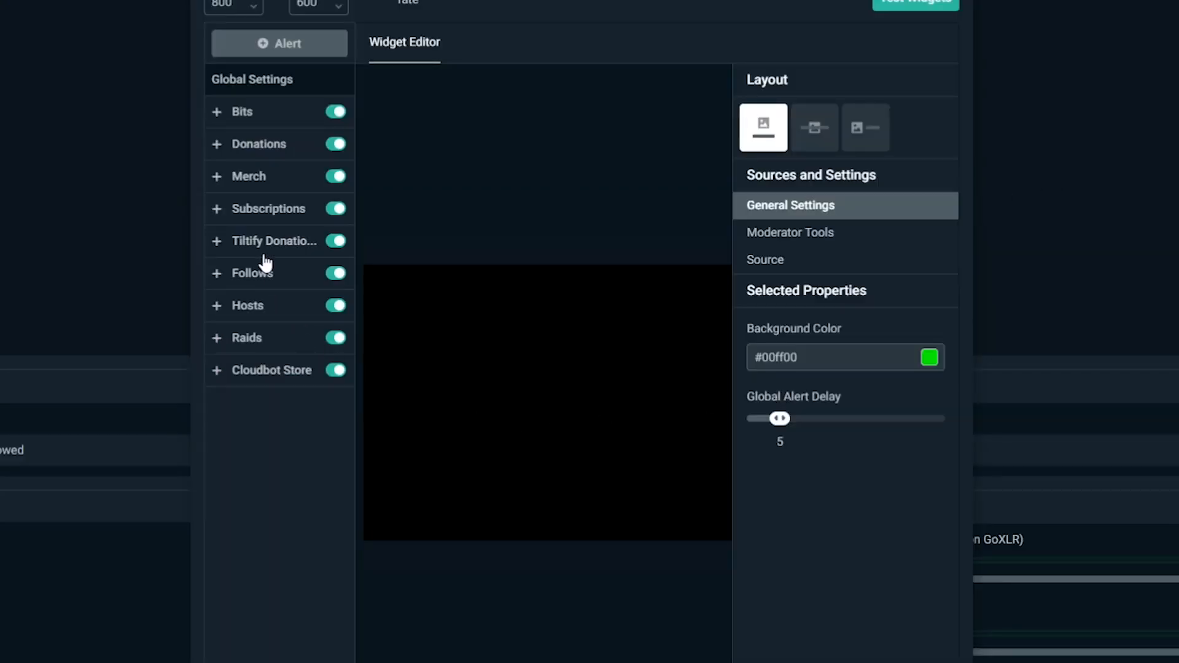
left_click(268, 209)
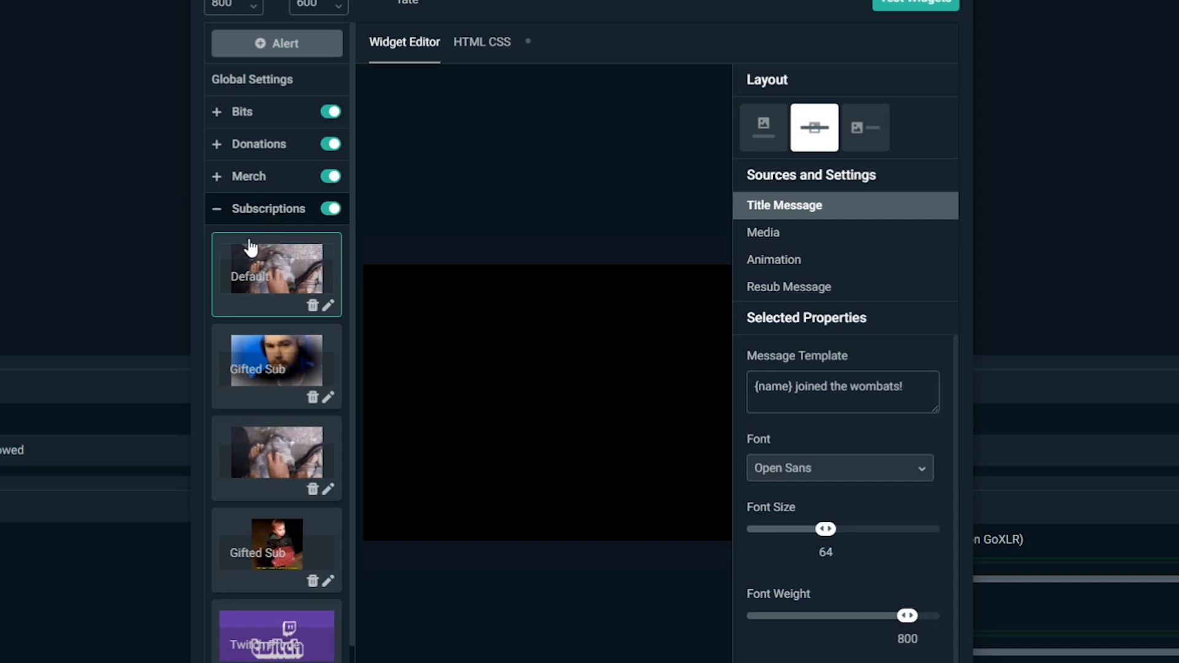
mouse_move(805, 294)
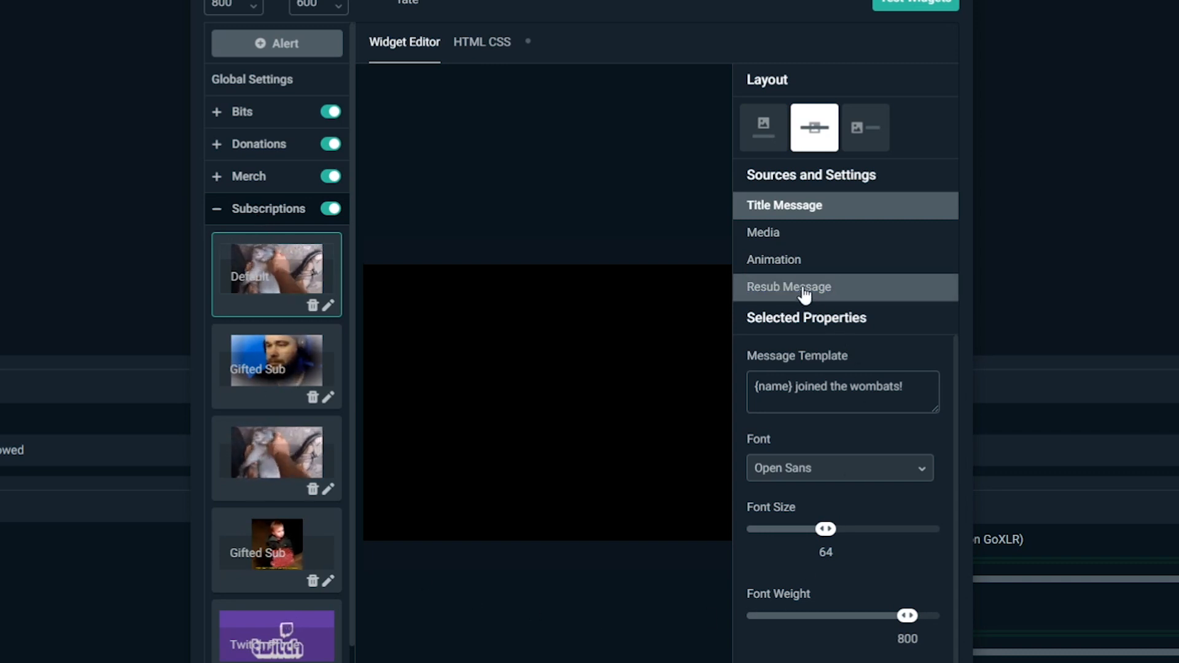
left_click(789, 287)
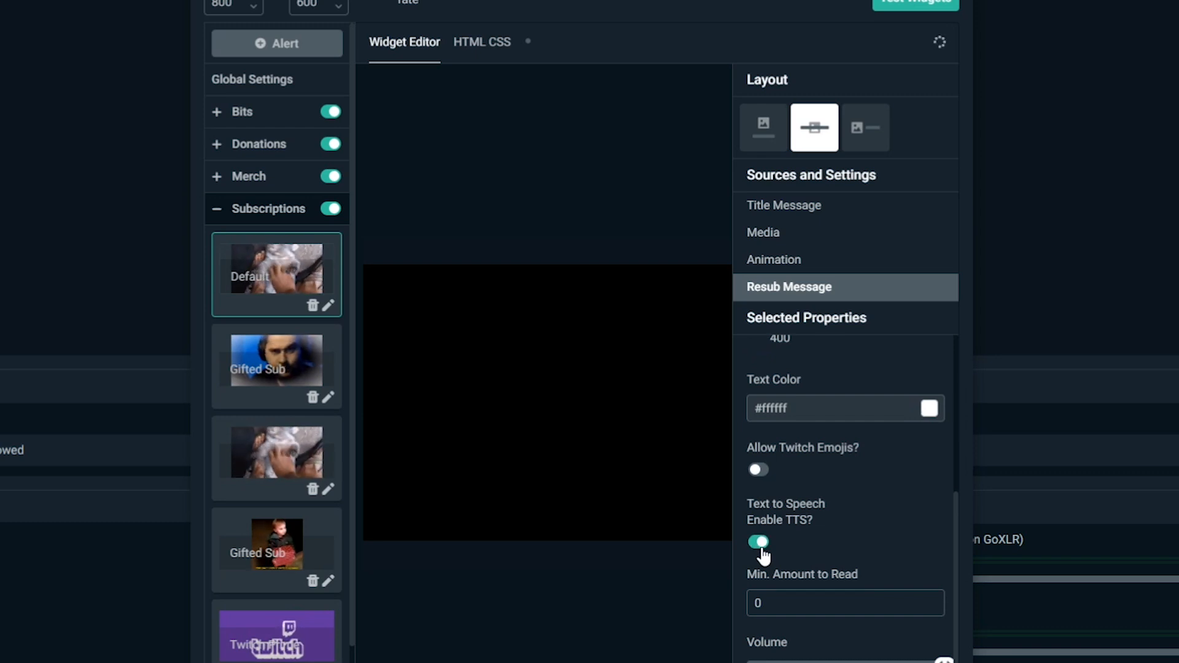
scroll("down", 3)
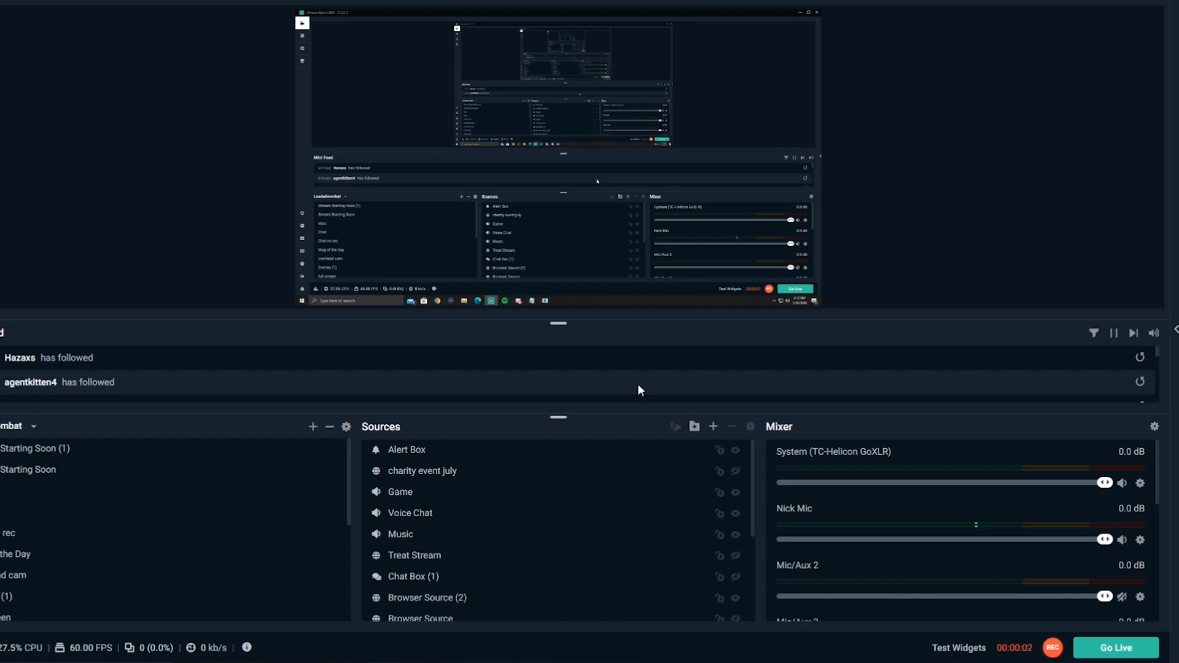
mouse_move(999, 509)
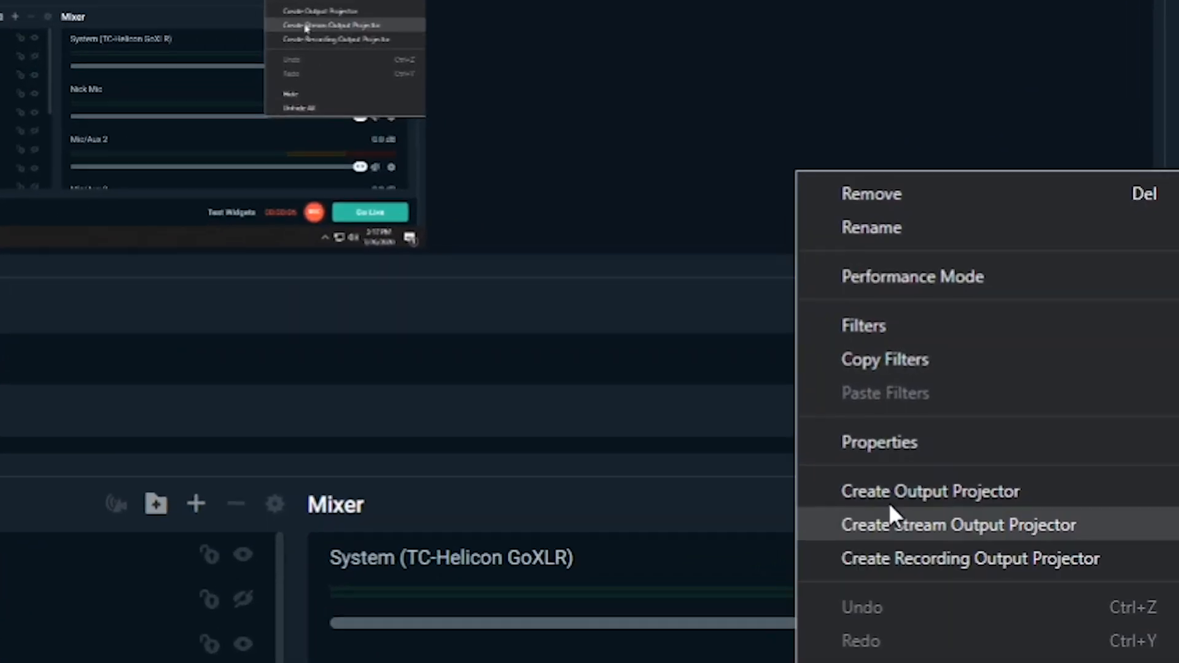
Step: Add a Compressor filter to the Nick Mic source
left_click(864, 325)
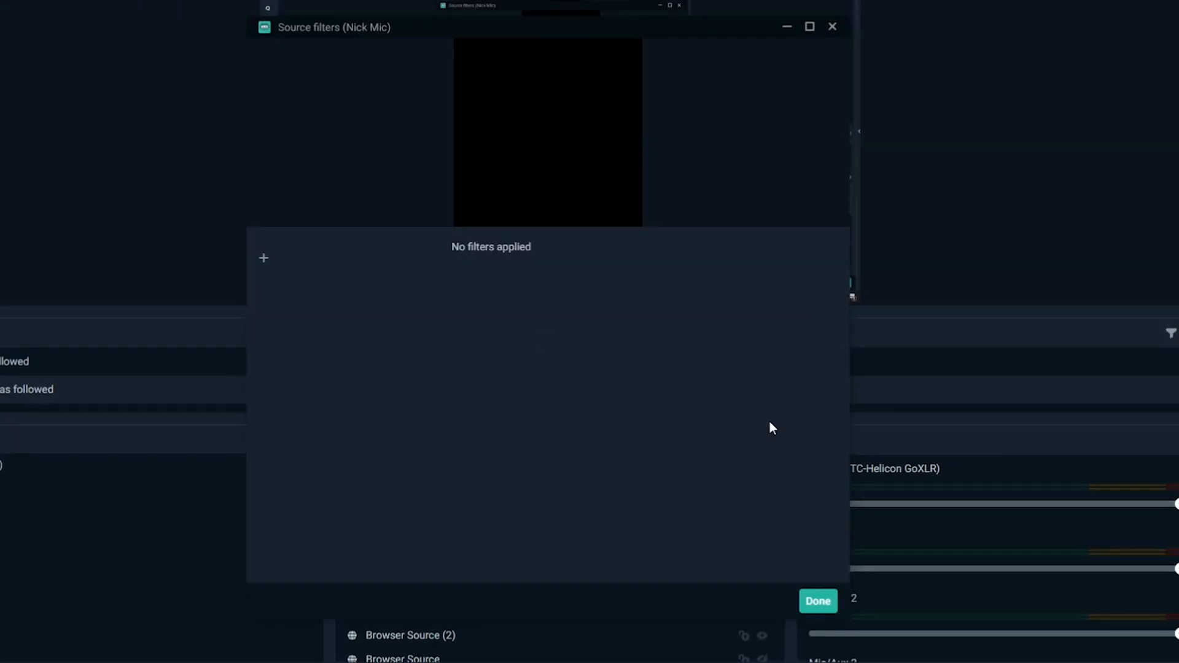
left_click(263, 258)
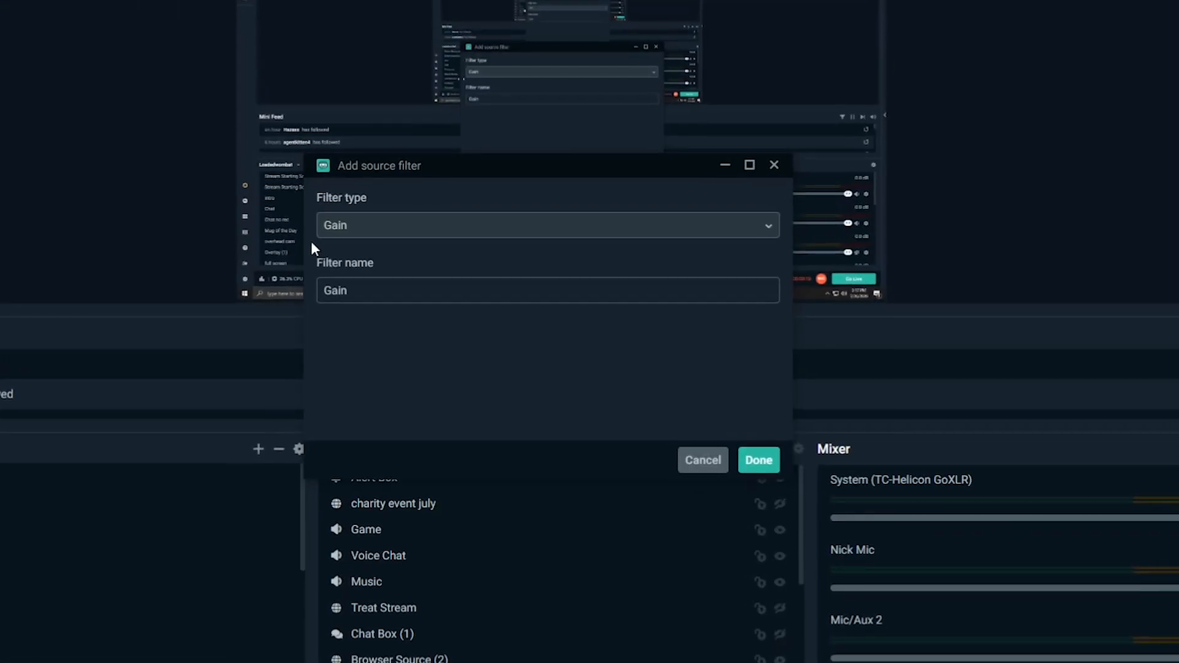
left_click(546, 225)
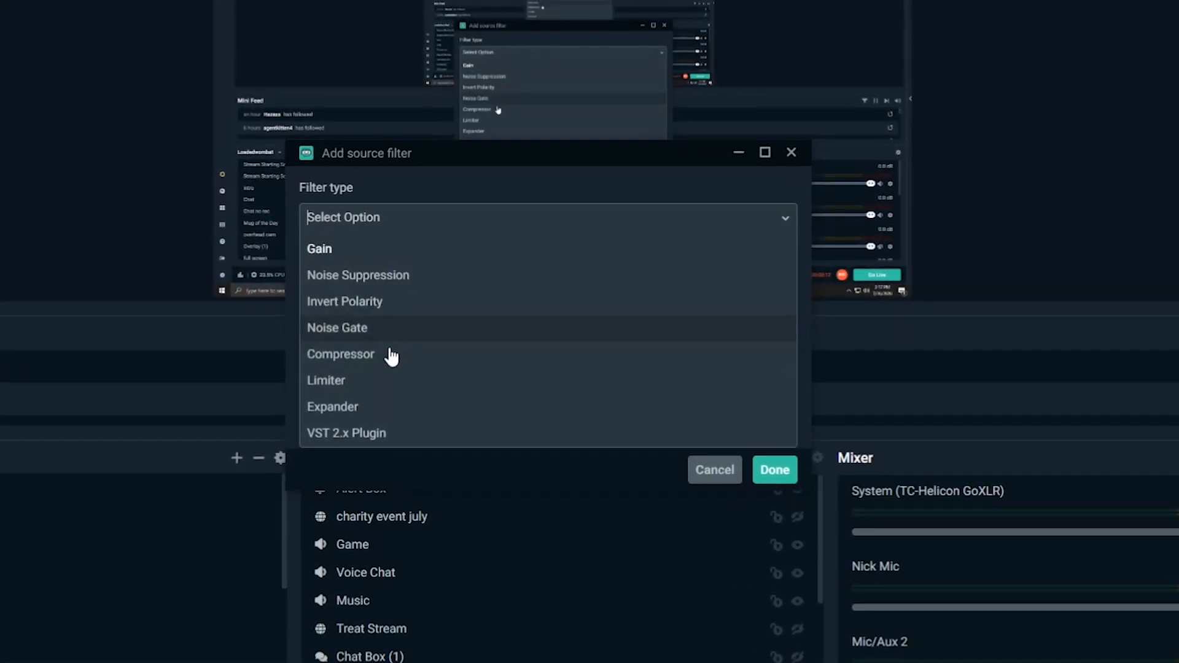
left_click(340, 353)
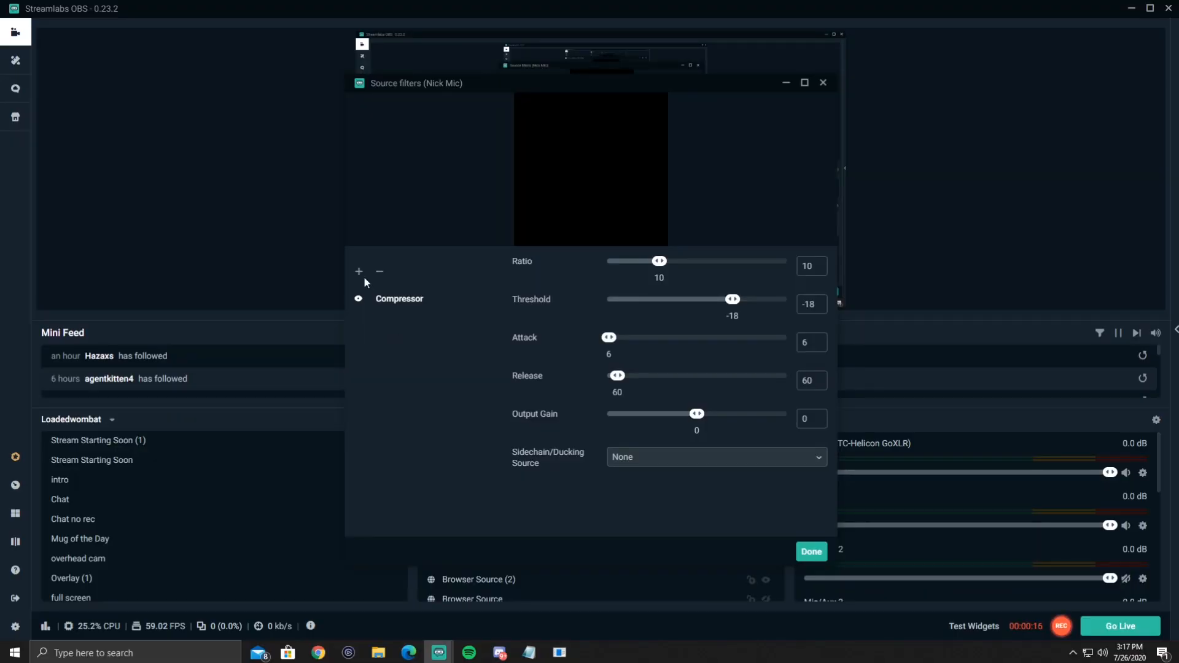
Step: Add a Noise Gate filter and lower its close threshold from -32 to about -34
left_click(358, 271)
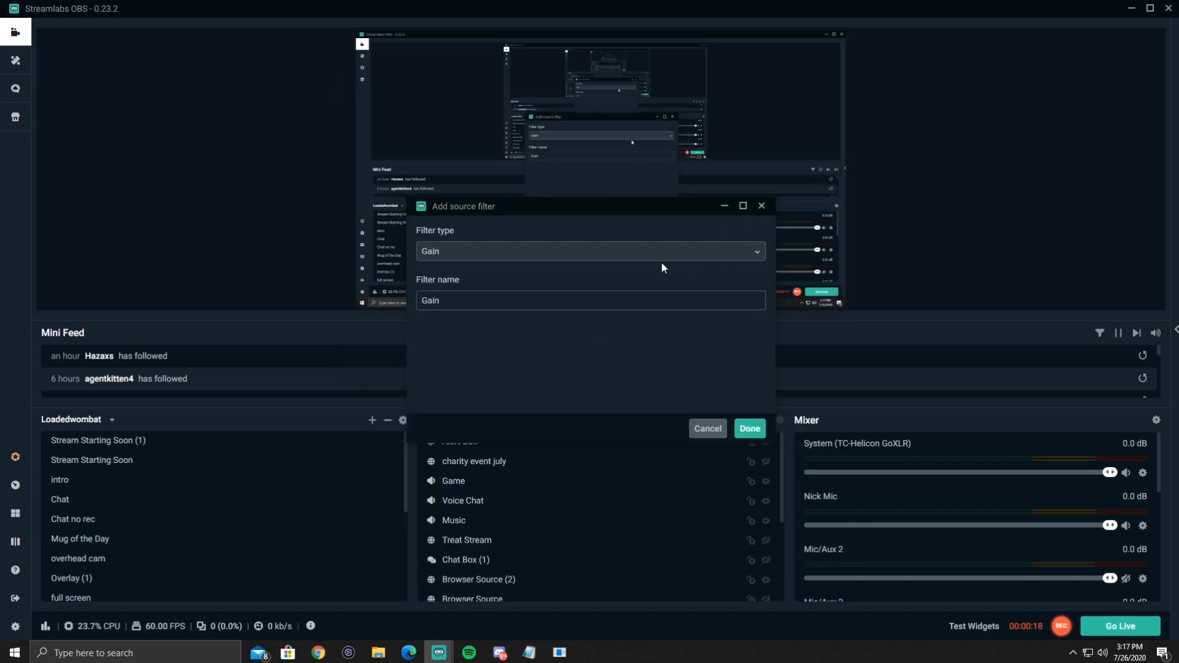
left_click(590, 251)
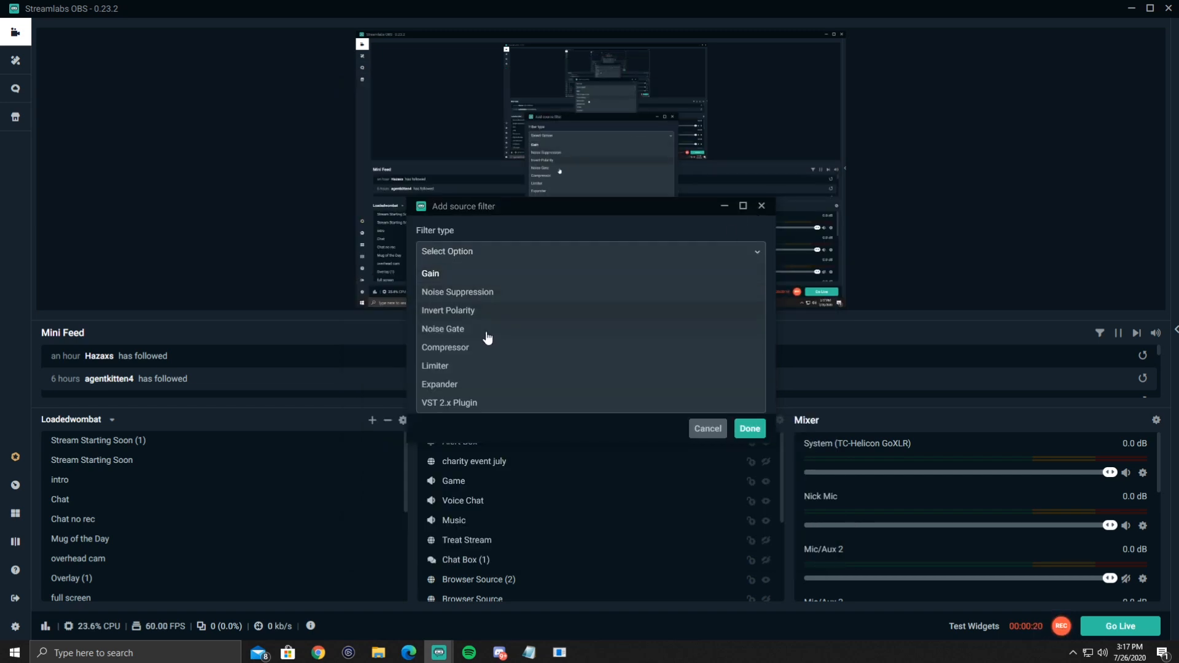
left_click(443, 328)
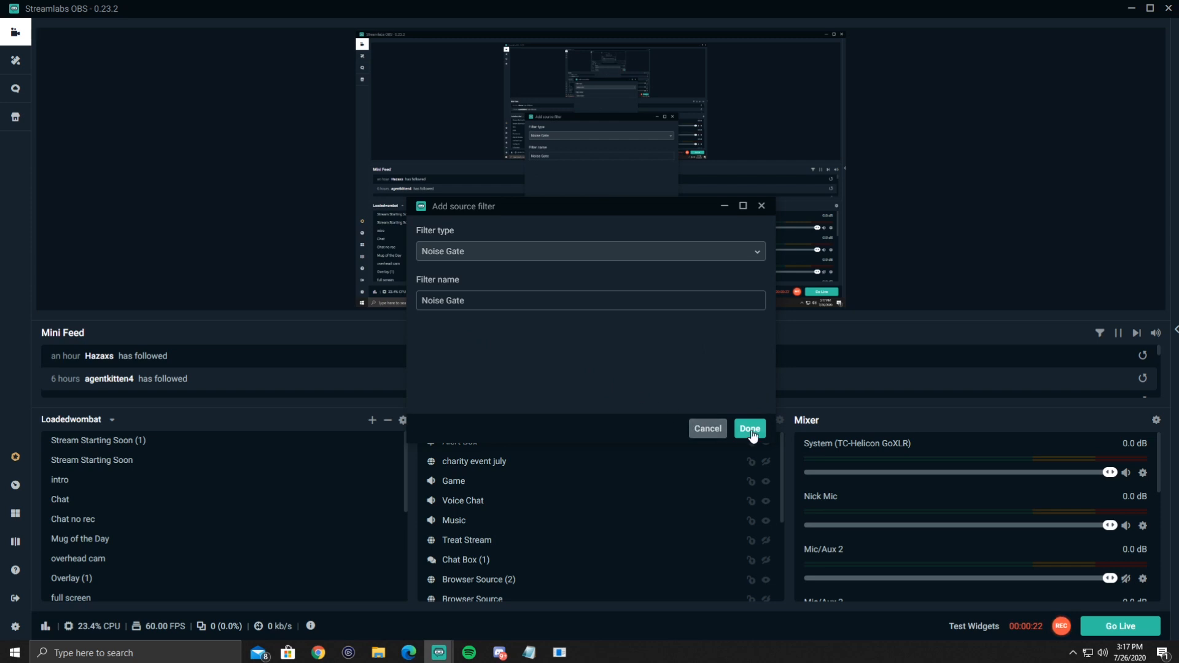
left_click(750, 429)
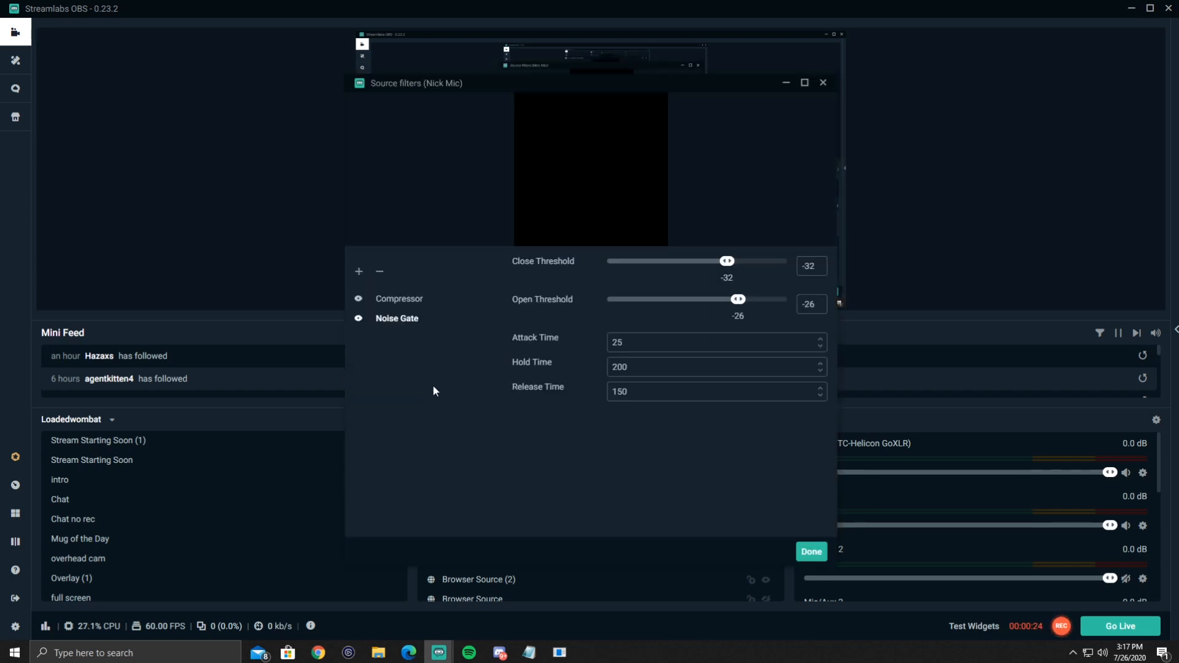
left_click_drag(727, 261, 721, 261)
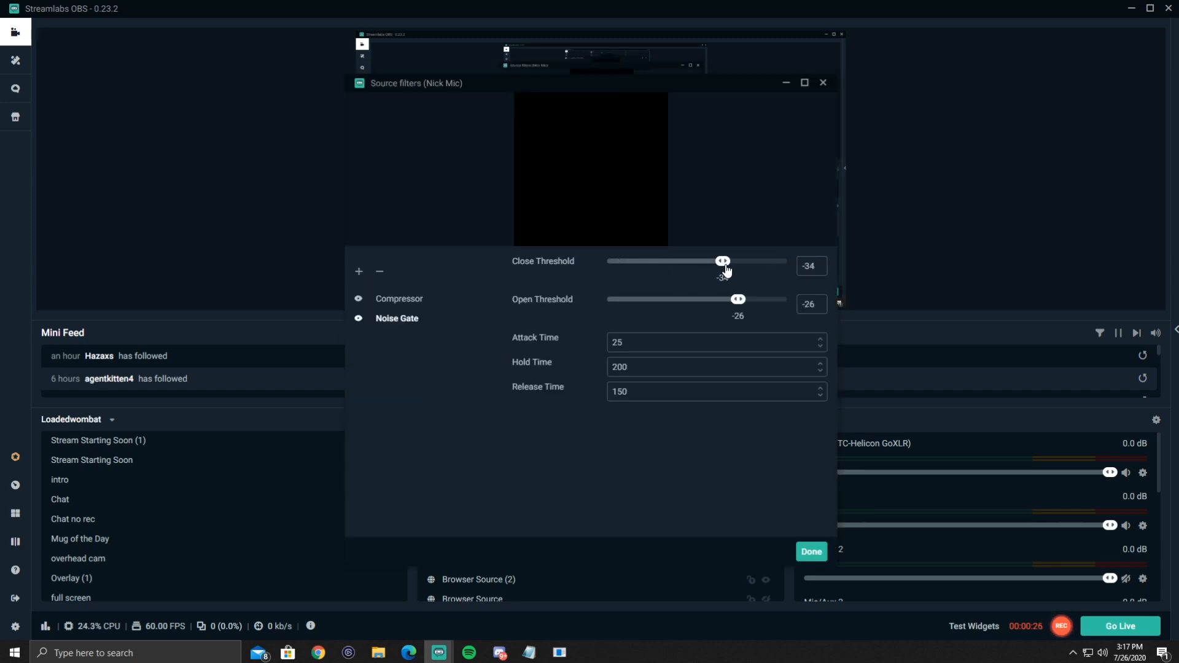
left_click_drag(738, 298, 640, 299)
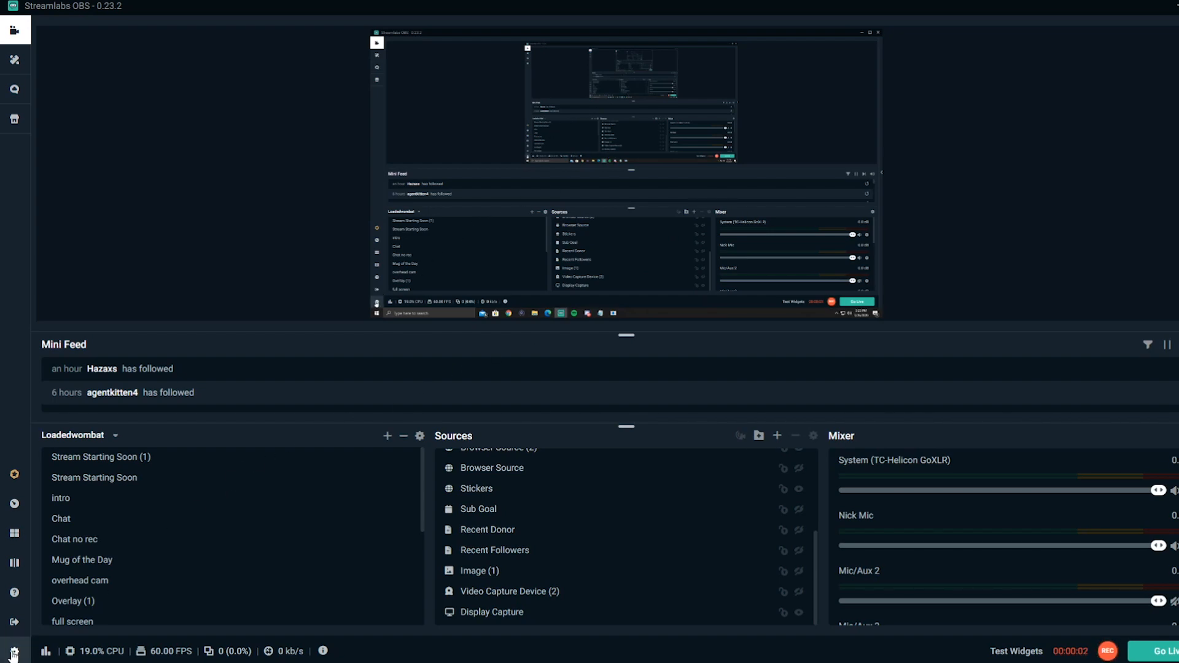
Step: Browse the Hotkeys settings down to the podcast scene's alert box shortcuts
left_click(10, 643)
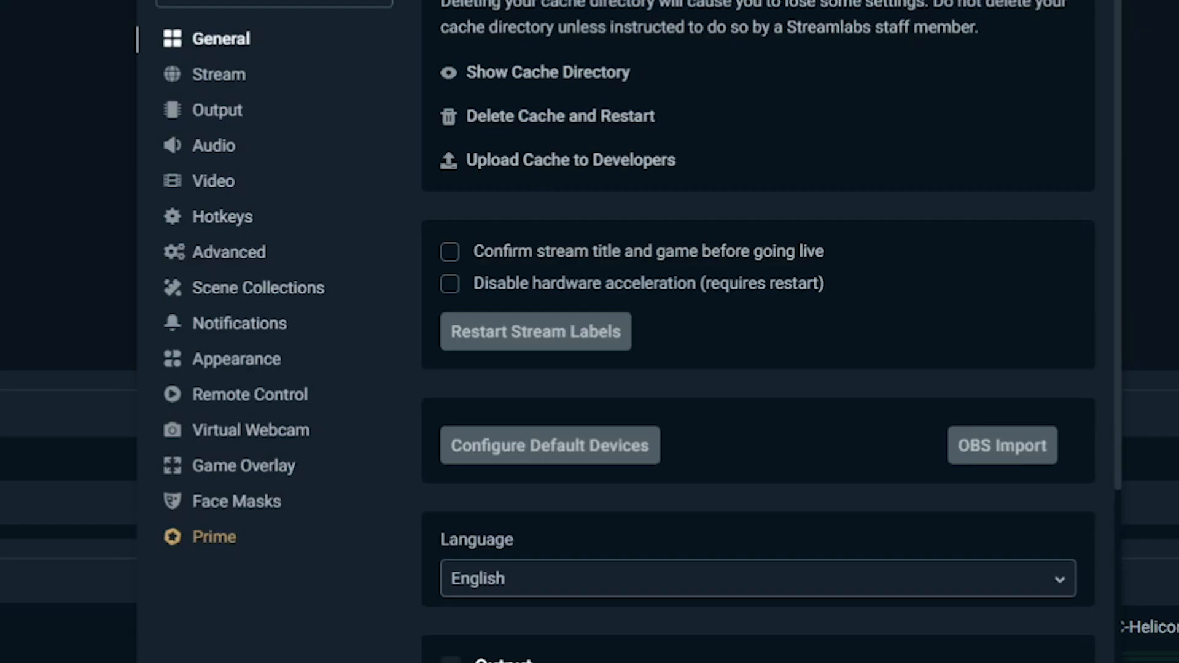
mouse_move(218, 229)
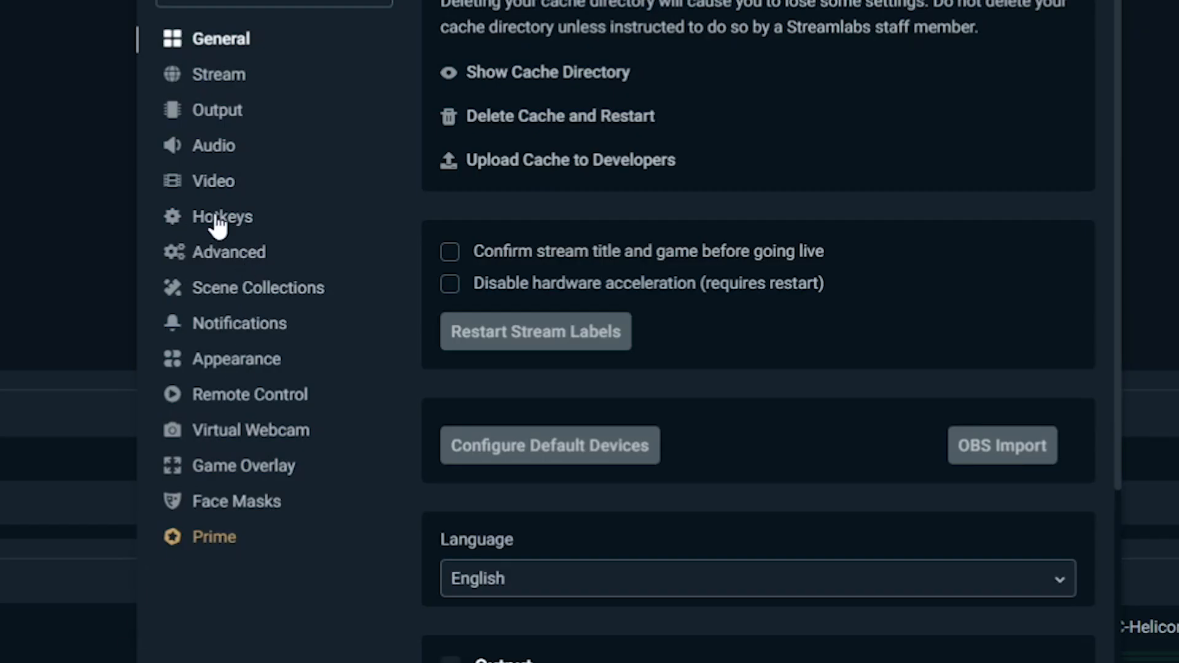
left_click(221, 216)
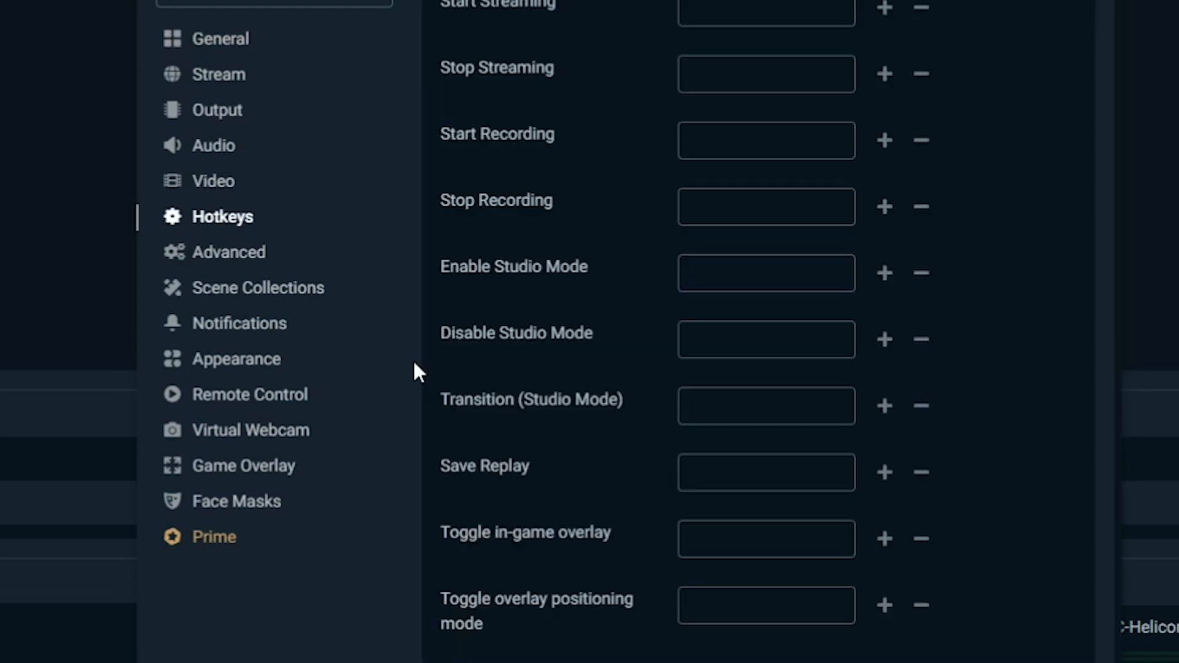
scroll("down", 3)
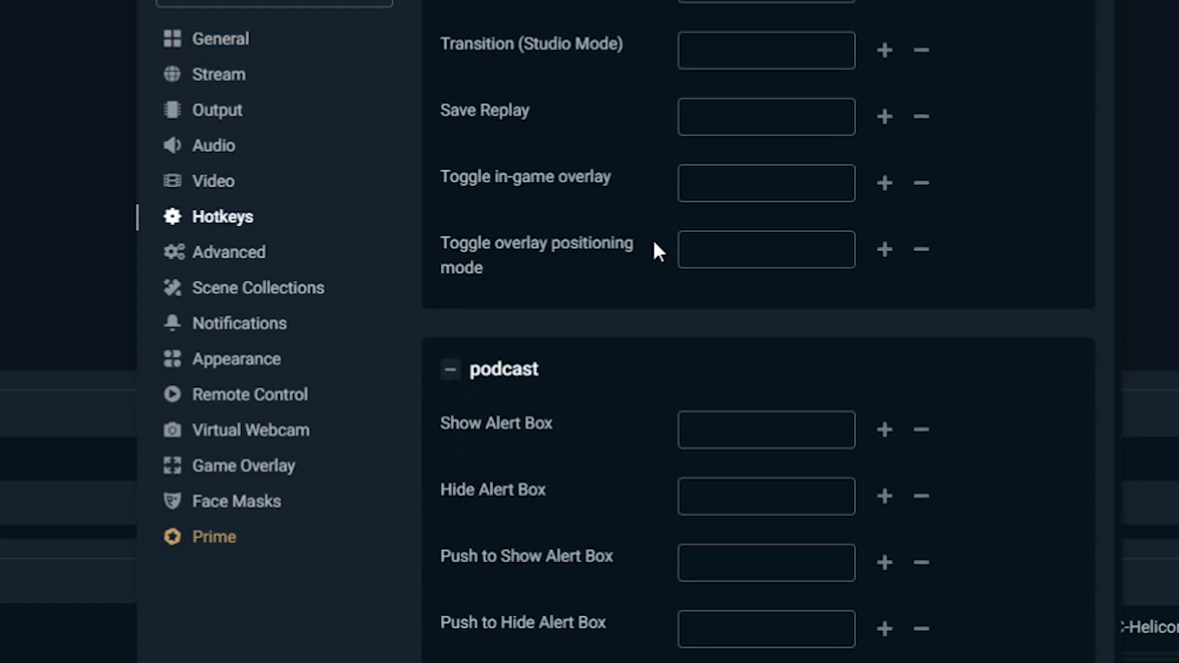
scroll("down", 3)
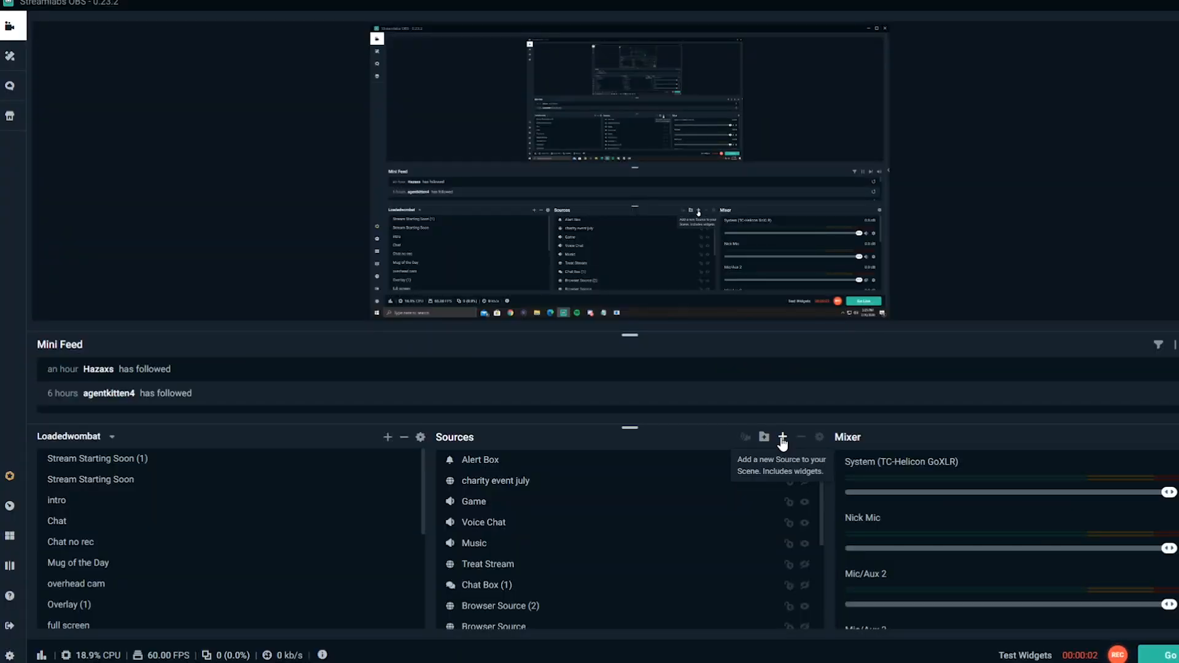
Step: Add a Subscription Goal widget source to the scene, keeping its default name
left_click(782, 438)
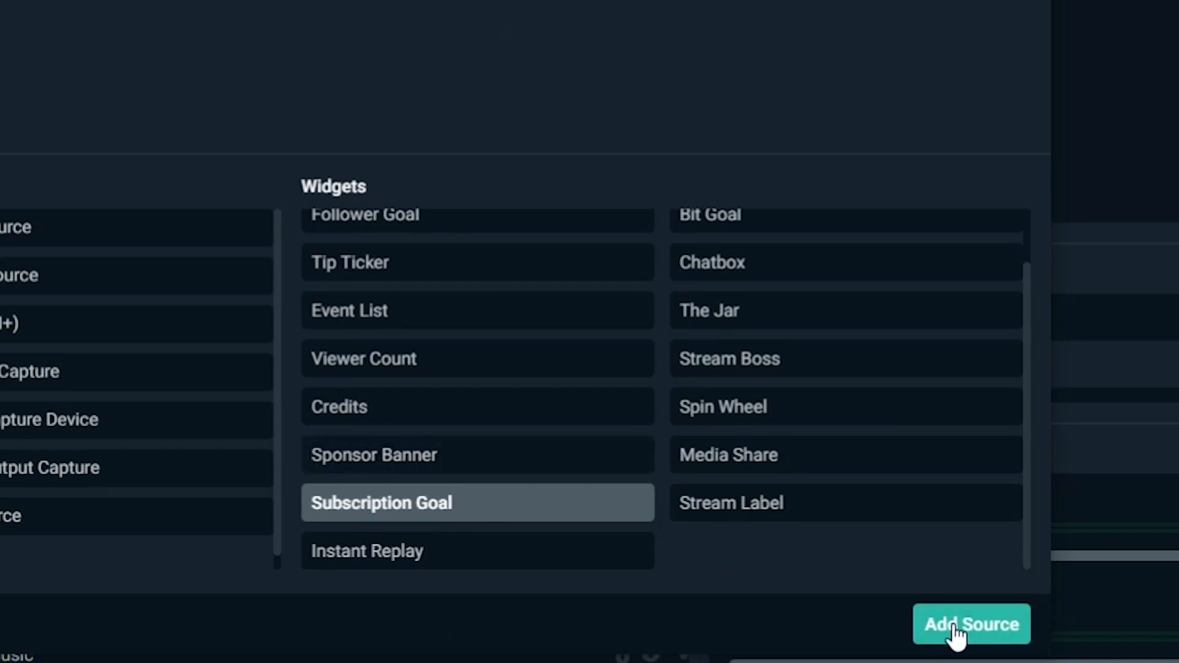
left_click(972, 625)
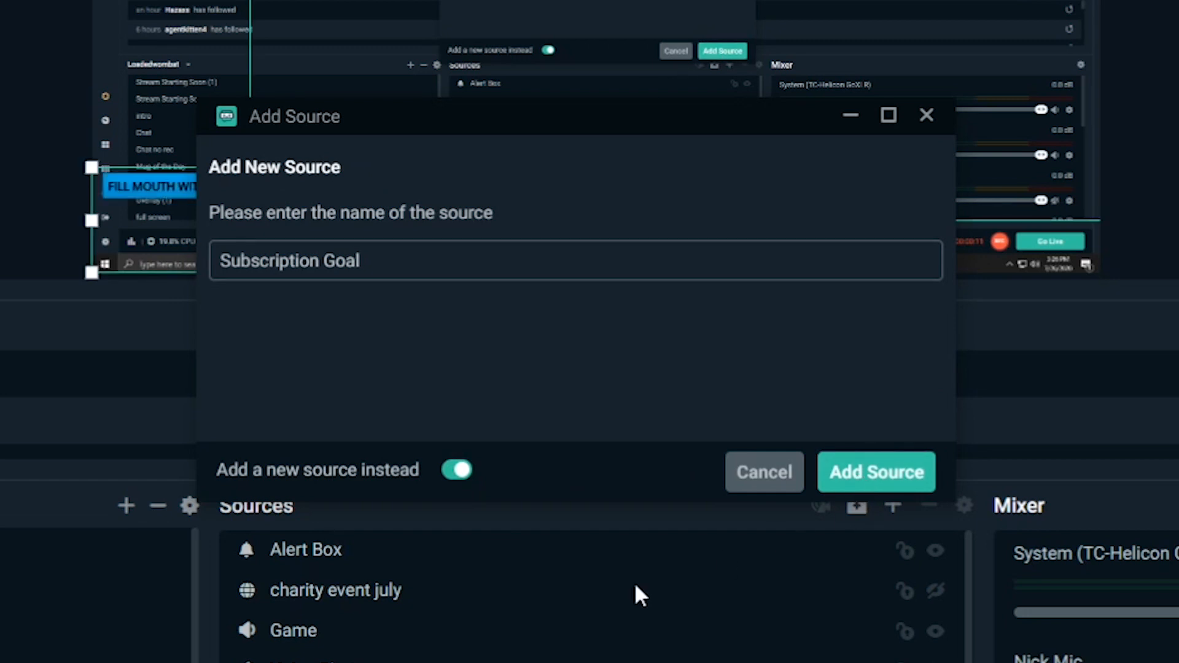
left_click(876, 473)
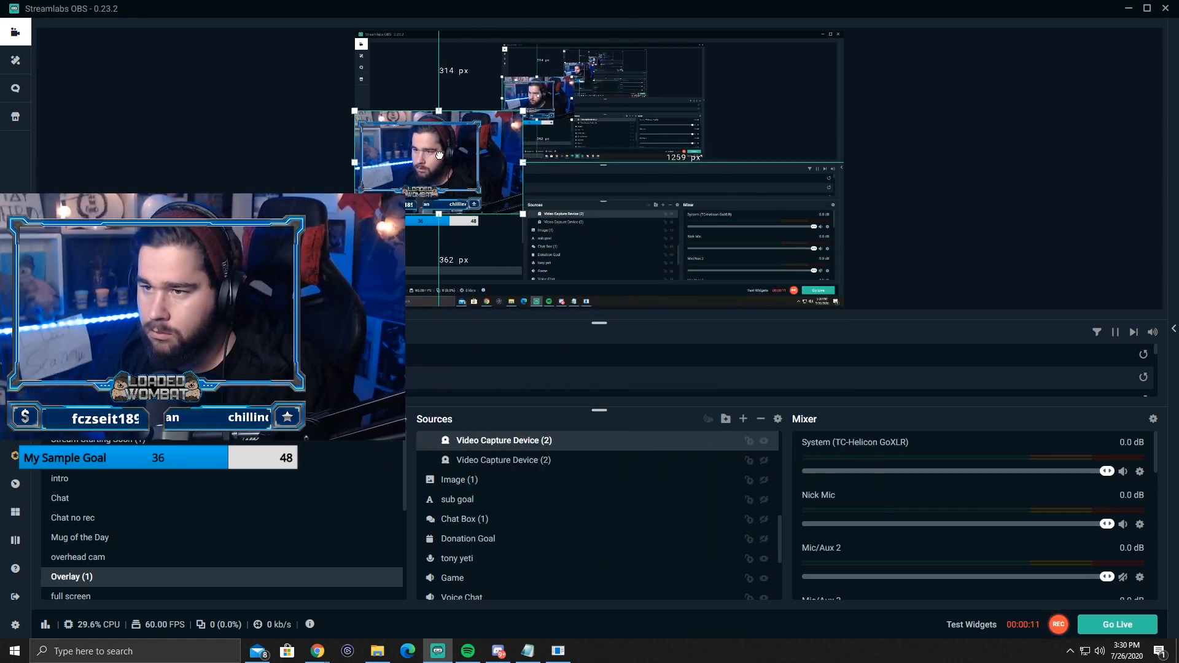
Step: Resize and crop the Video Capture Device (2) webcam image above the goal bar
left_click_drag(438, 155, 432, 155)
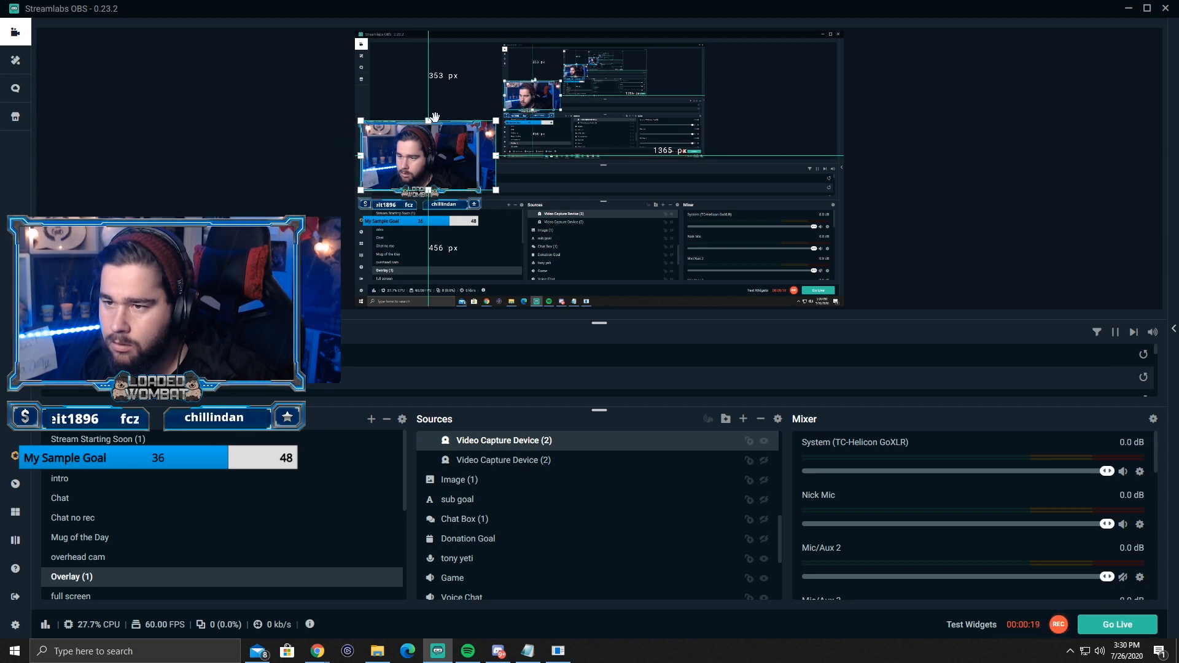
left_click_drag(492, 156, 478, 156)
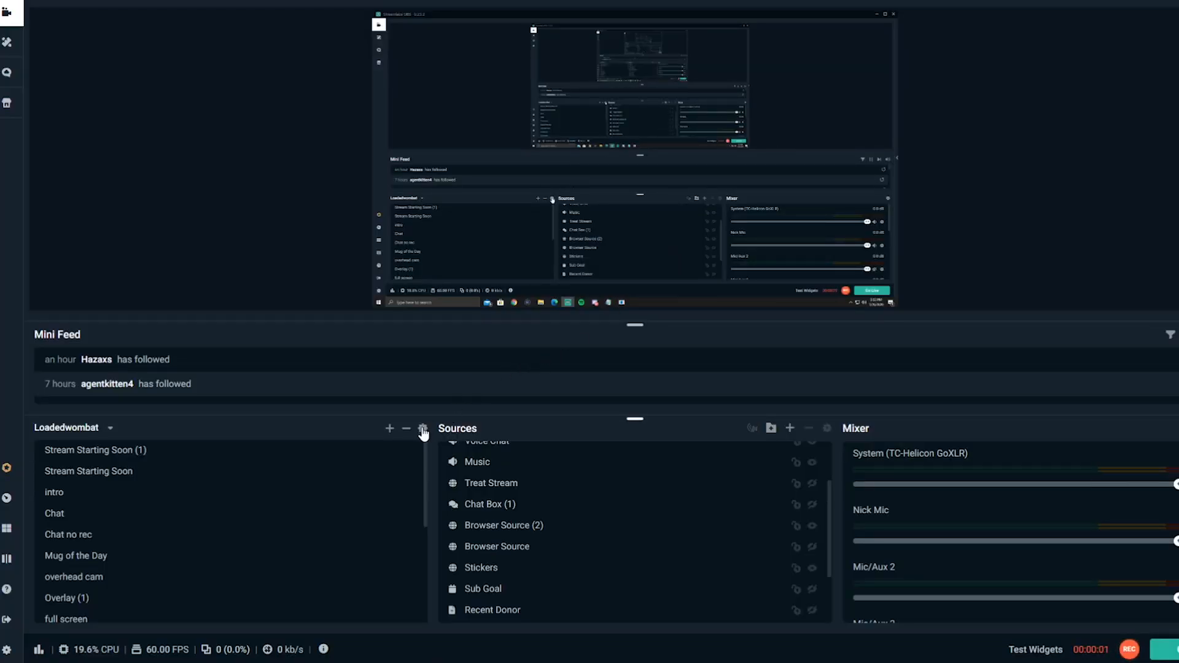
mouse_move(504, 369)
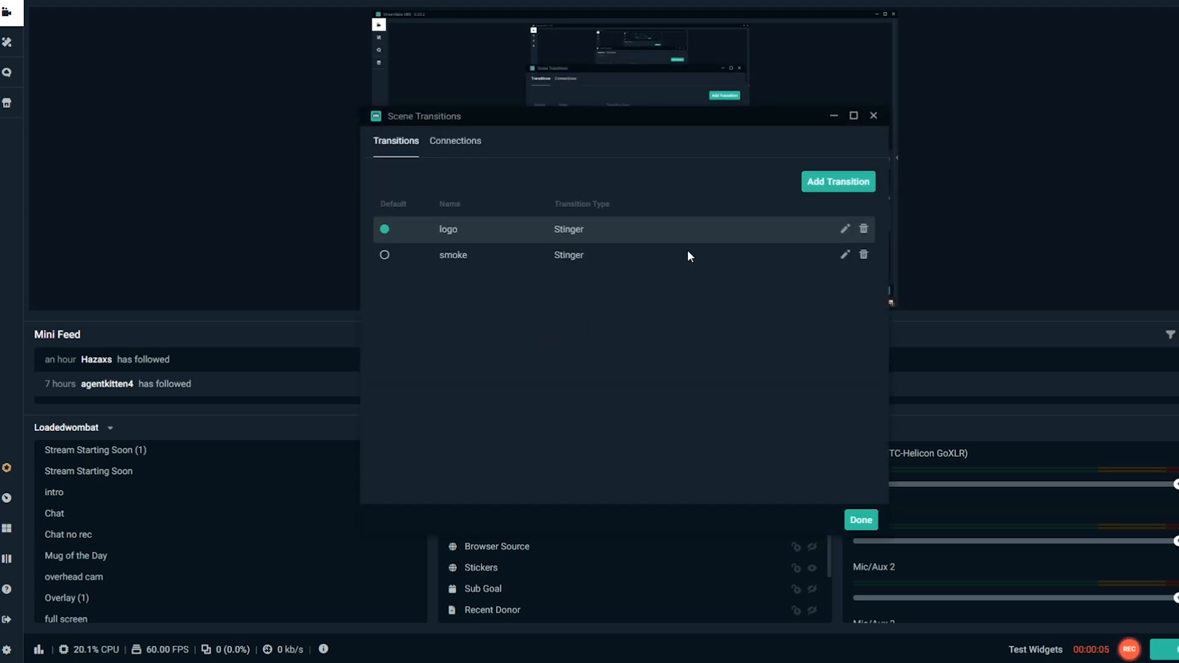
Step: Create a Cut-type transition named New Transition with a 300 duration
left_click(839, 182)
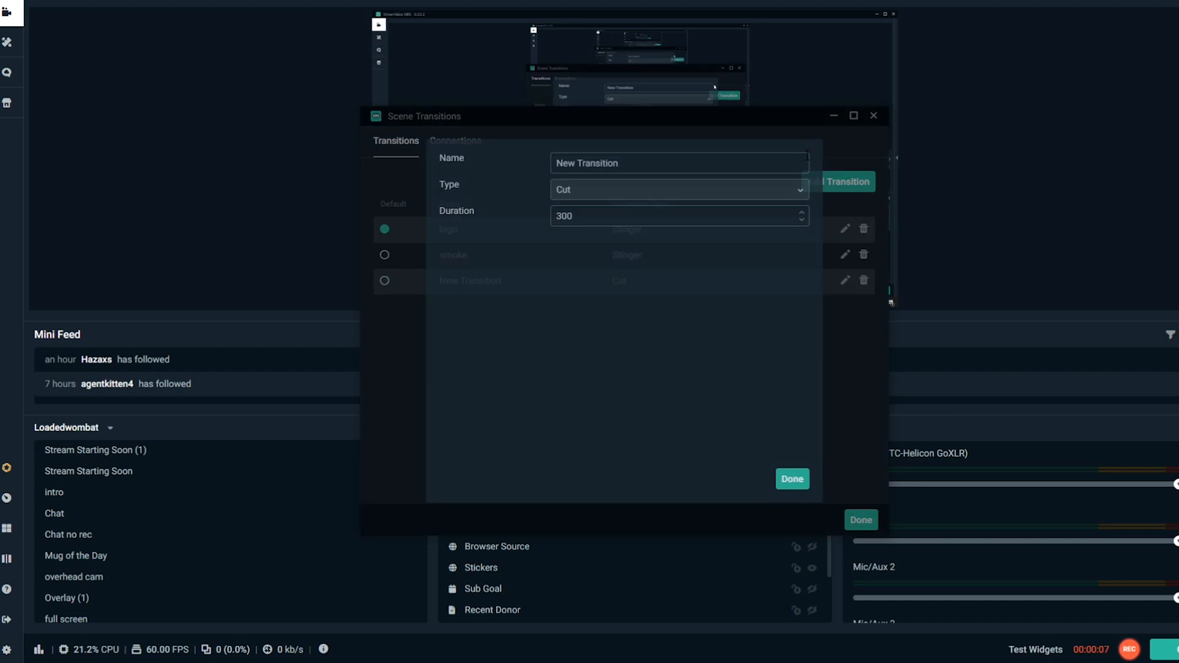
left_click(679, 189)
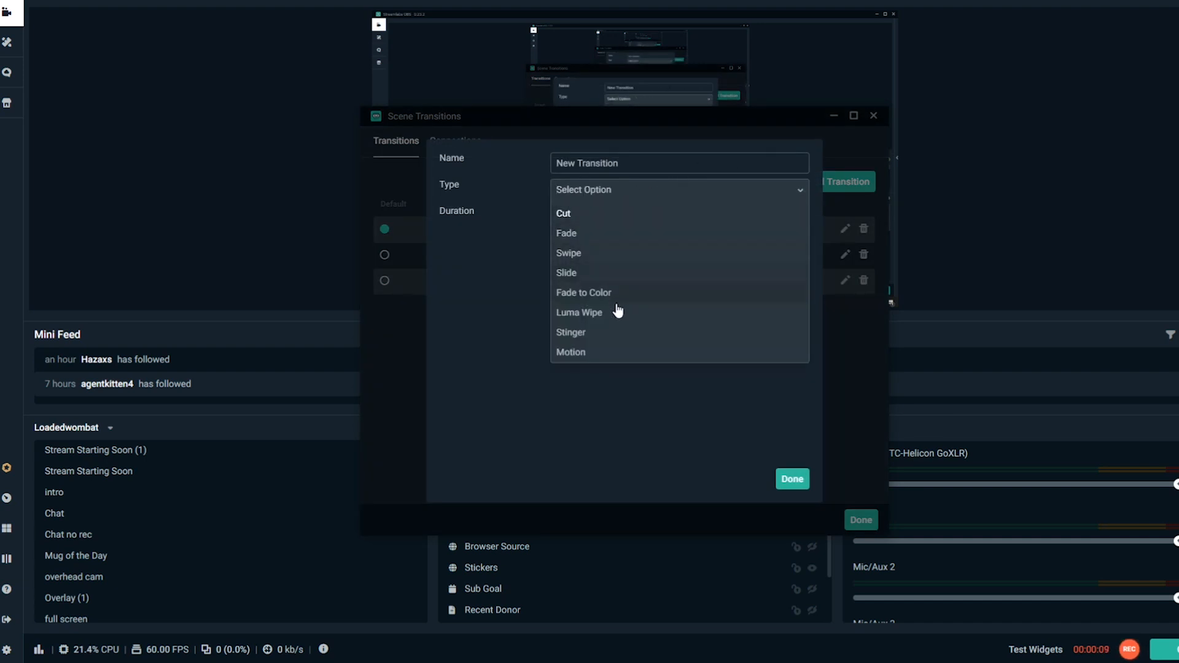
mouse_move(628, 192)
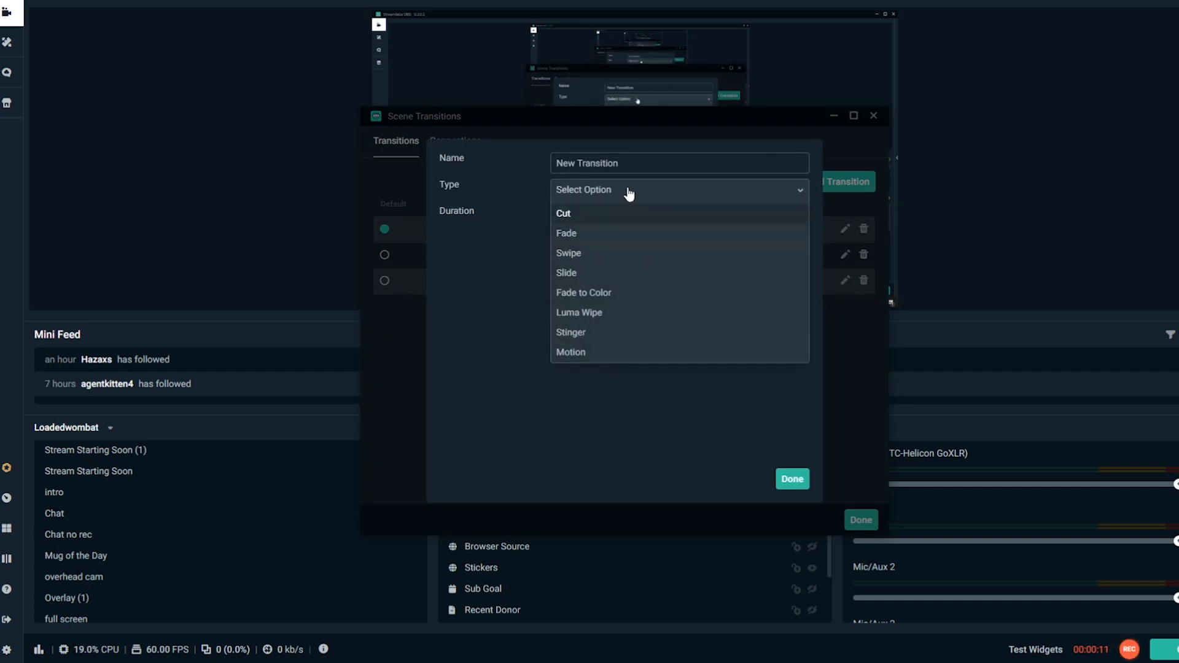
left_click(564, 213)
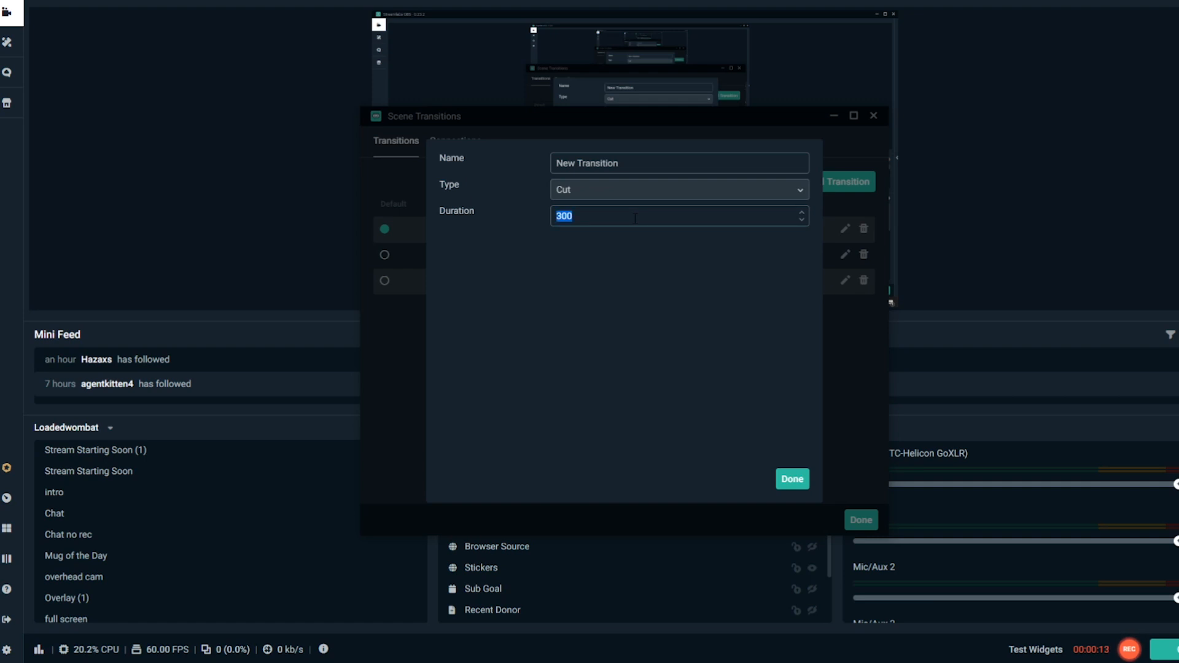
left_click(792, 479)
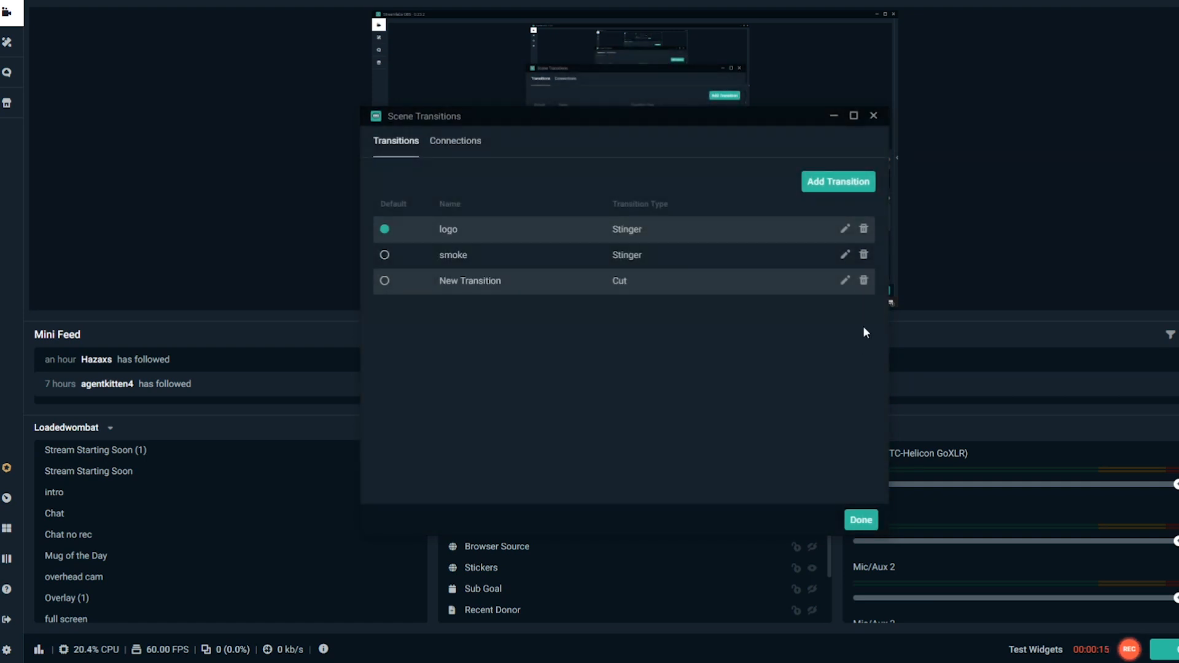